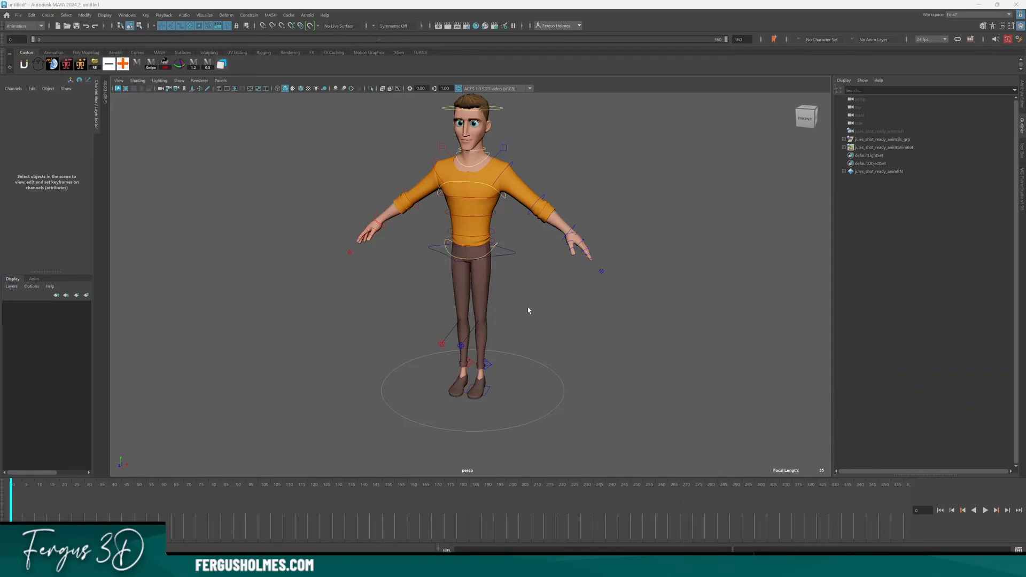
Select the jules_shot_ready_animjls_grp top group so its root control attributes show in the Channel Box.
left_click(470, 350)
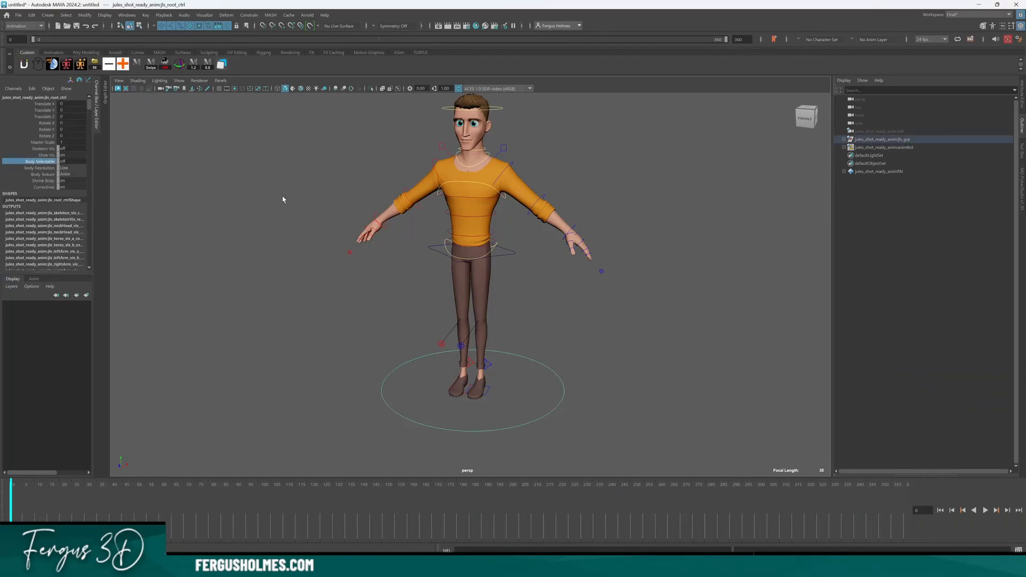